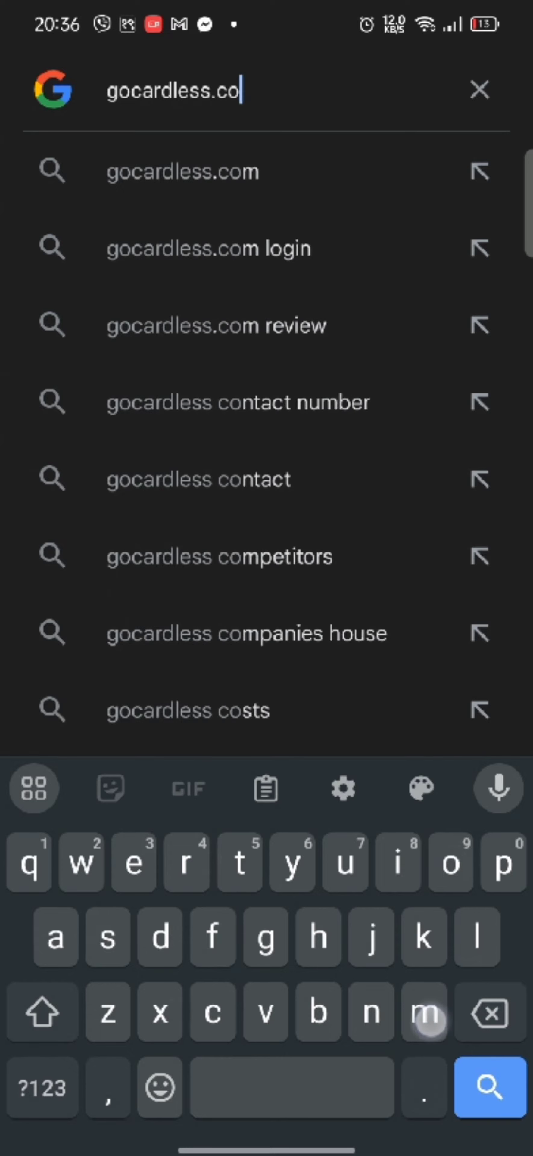
Search Google for gocardless.com and land on the GoCardless homepage
{"action": "left_click", "coordinate": [181, 171]}
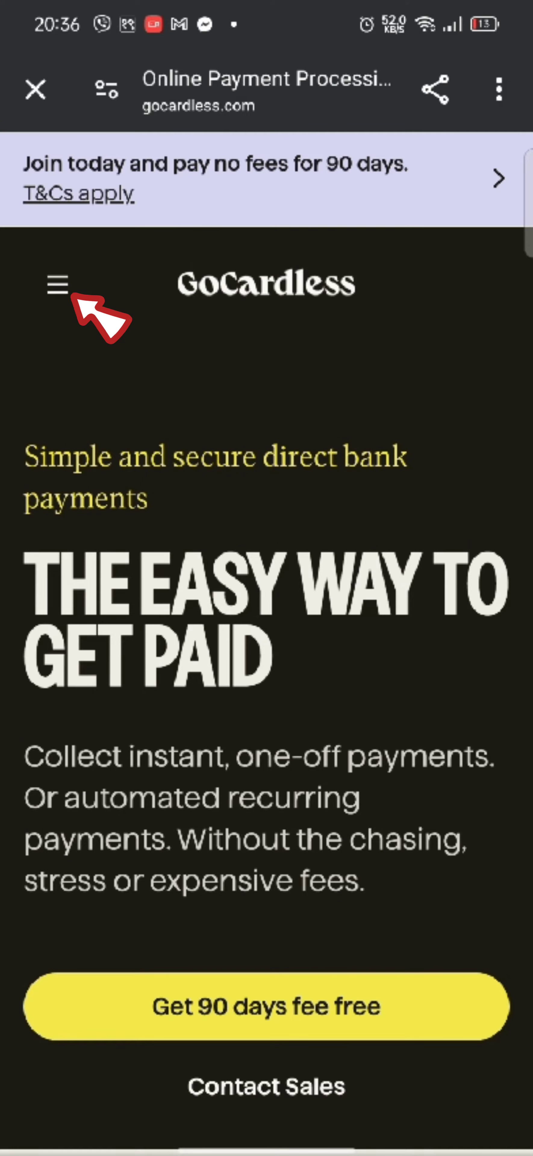
Reach User settings with personal details via the gear menu's settings list
{"action": "left_click", "coordinate": [59, 283]}
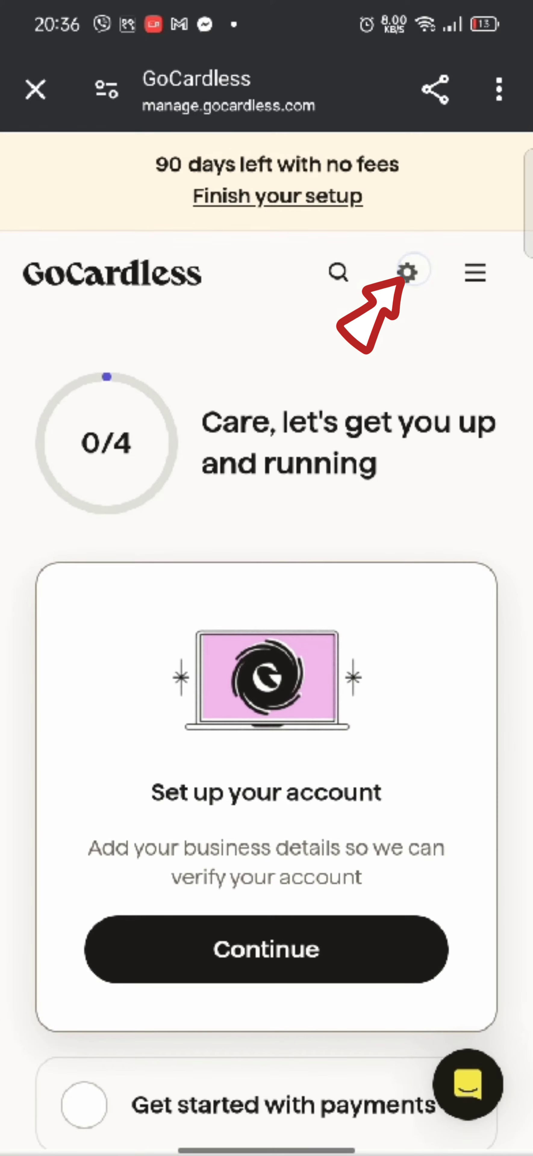
{"action": "left_click", "coordinate": [409, 273]}
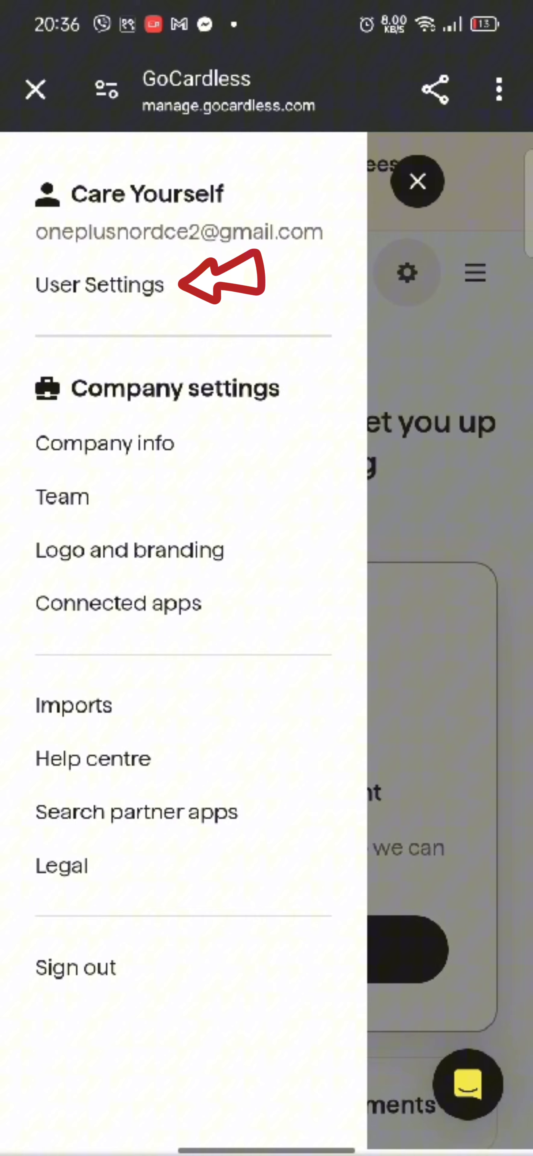
{"action": "left_click", "coordinate": [98, 284]}
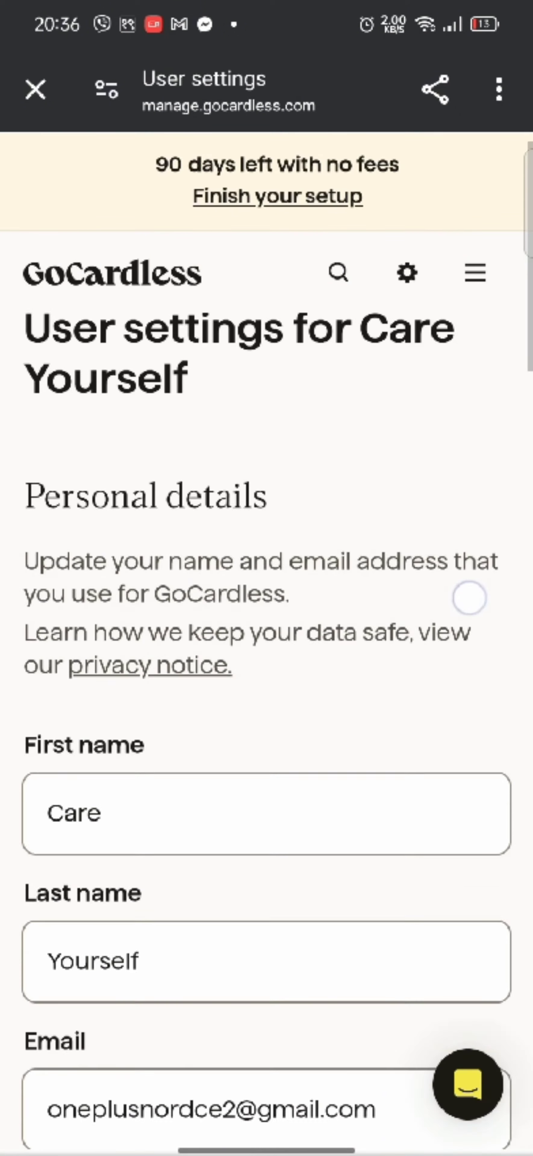
Exit the GoCardless session so the Android home screen is showing
{"action": "type", "text": "r"}
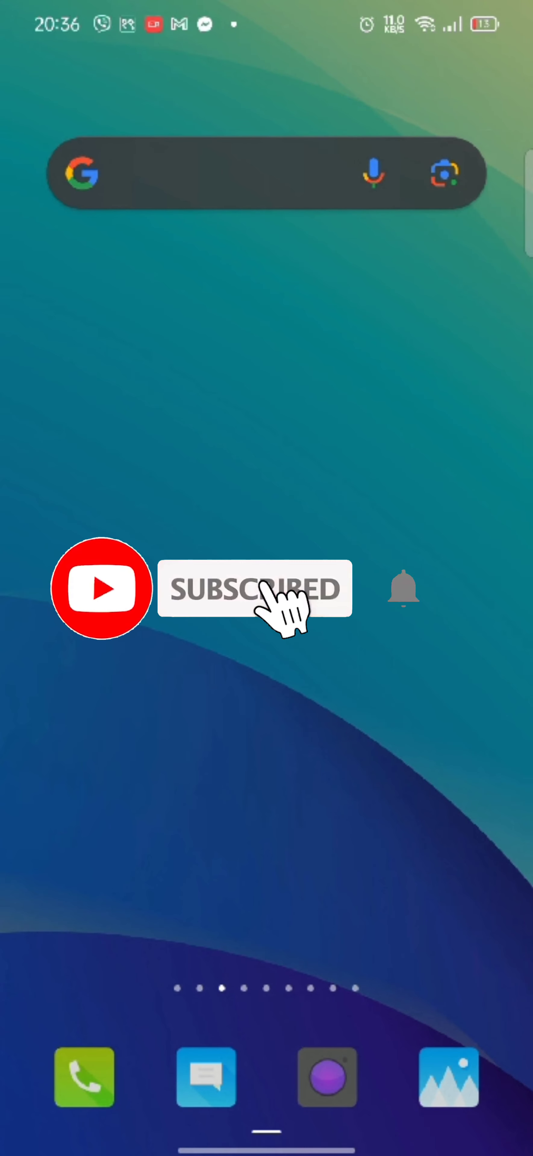
{"action": "left_click", "coordinate": [404, 588]}
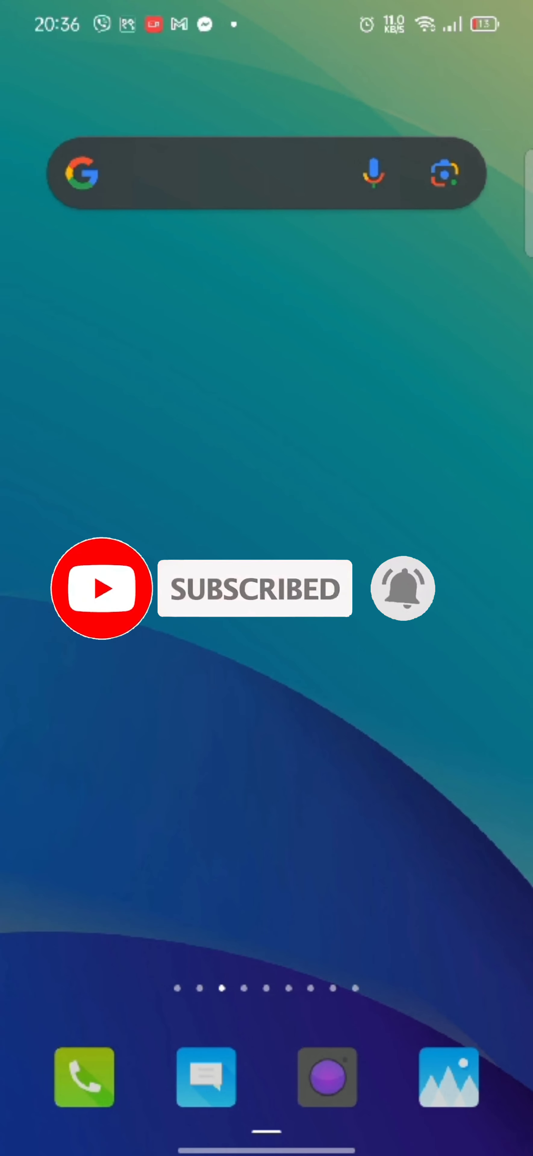